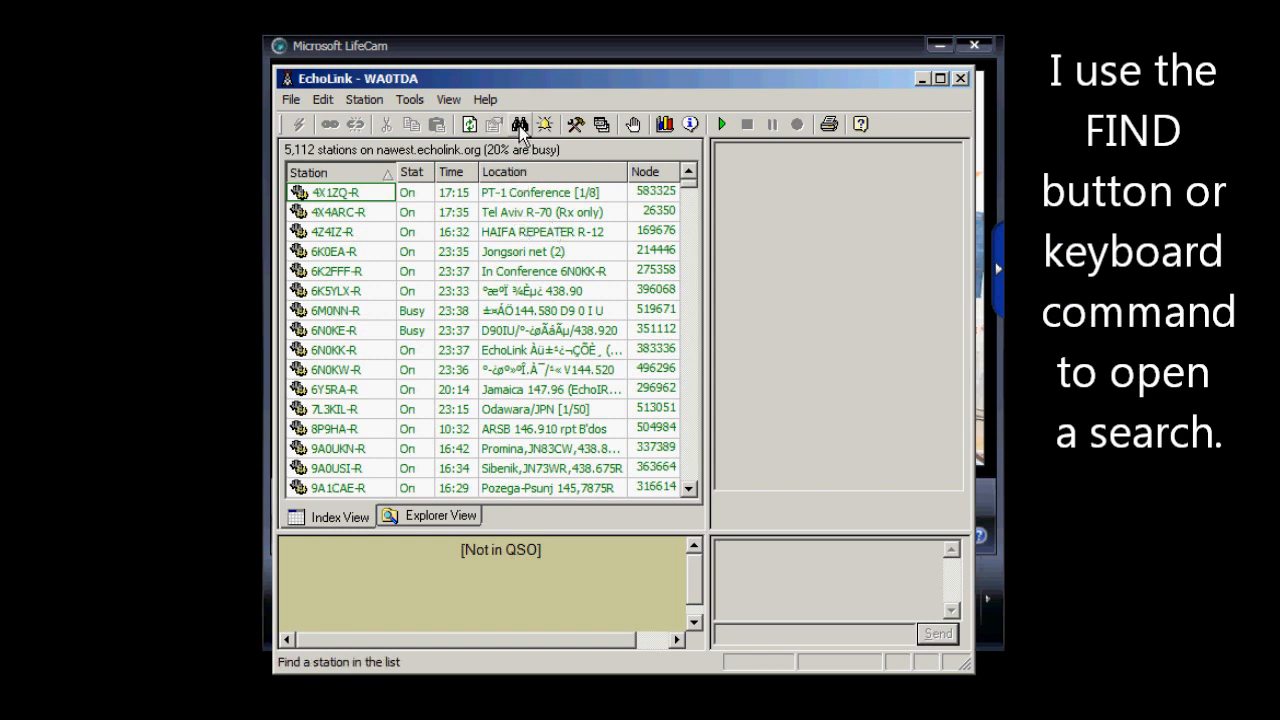
mouse_move(520, 124)
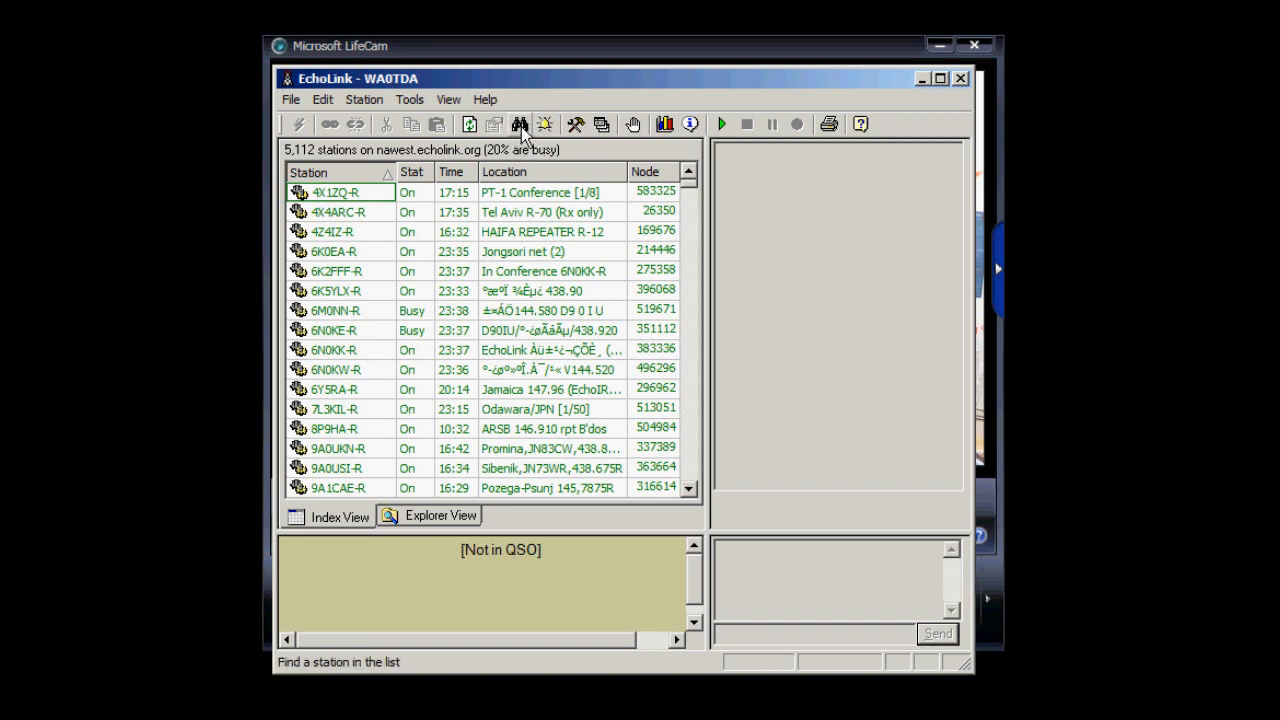
Search the station list for the callsign w0eqo-l
click(520, 124)
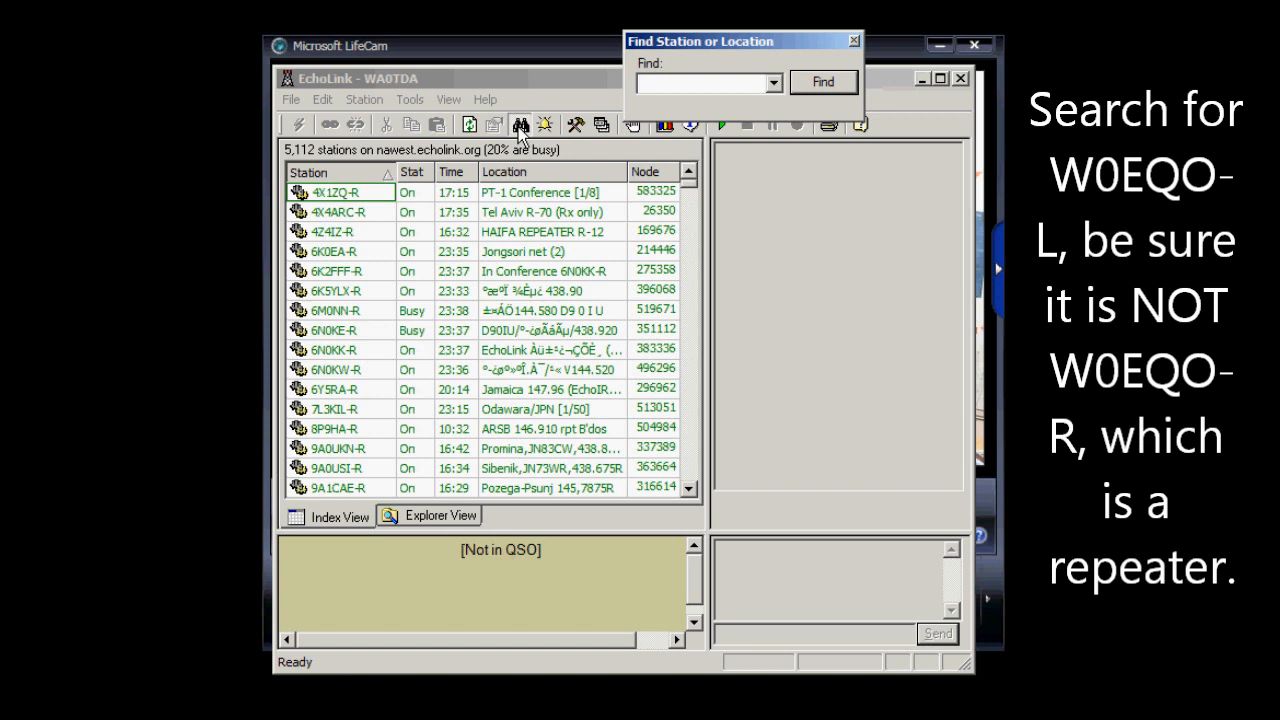
text(w)
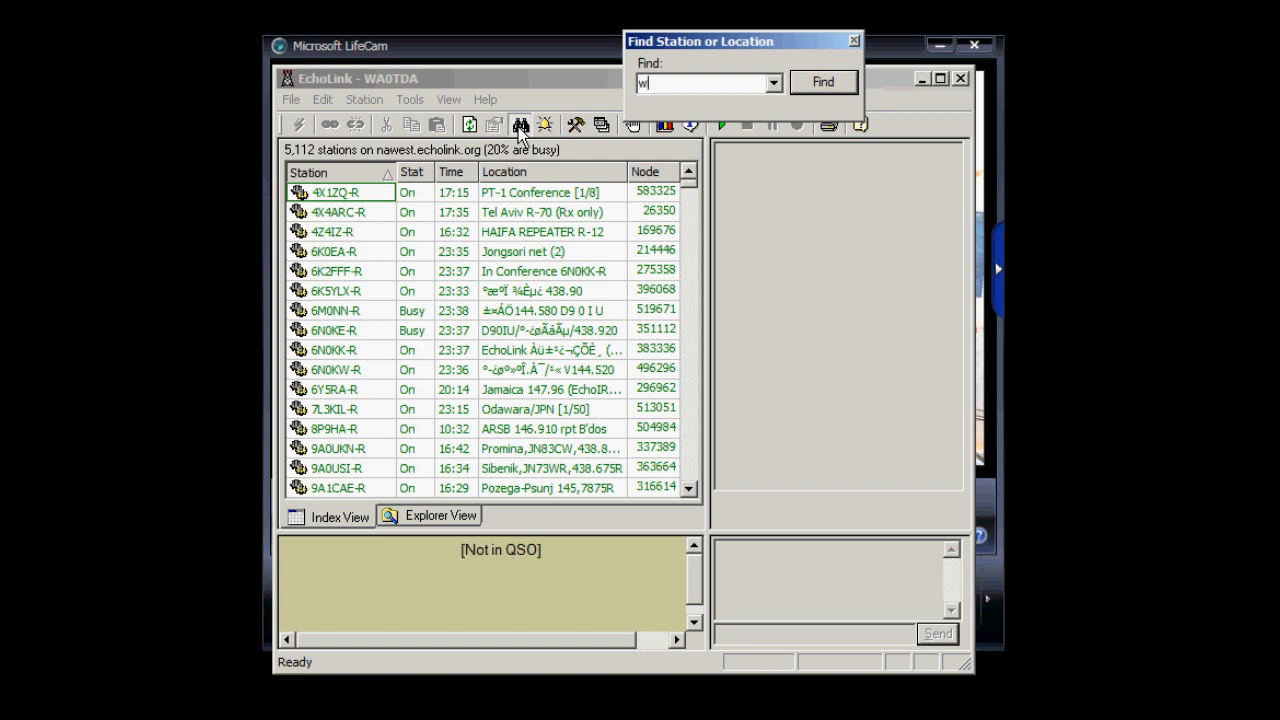
text(0eqo-)
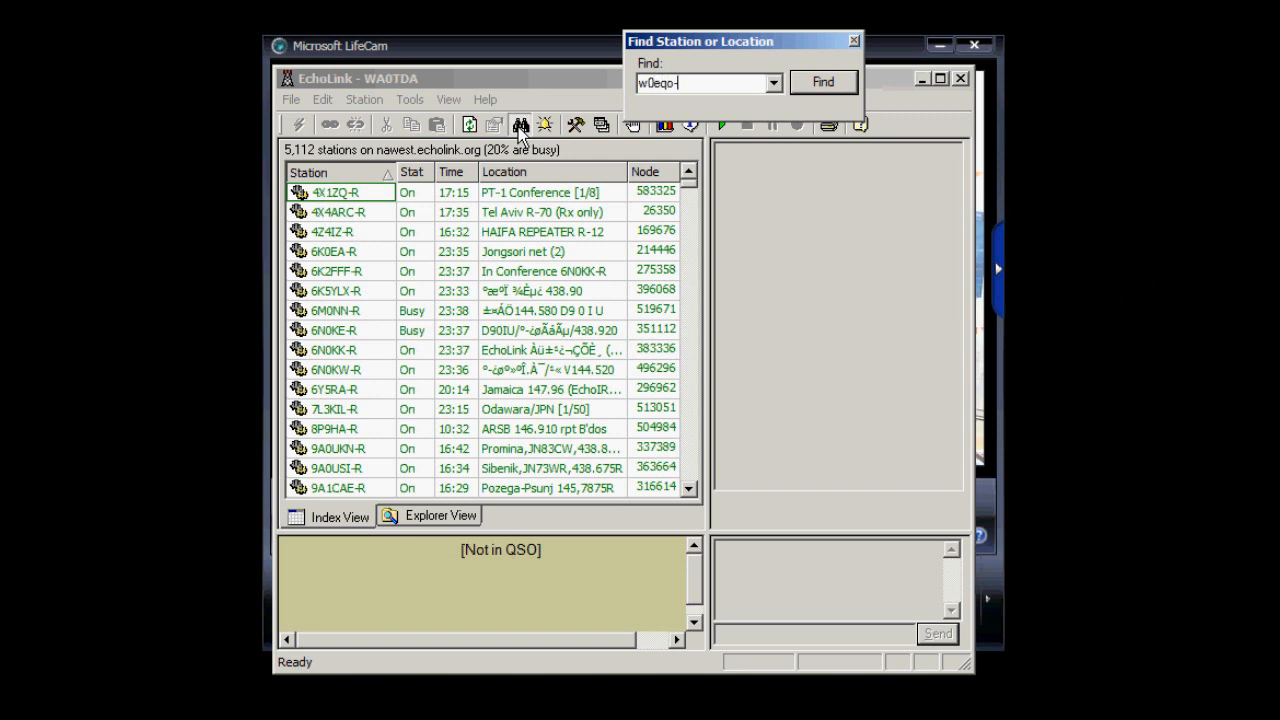
mouse_move(720, 124)
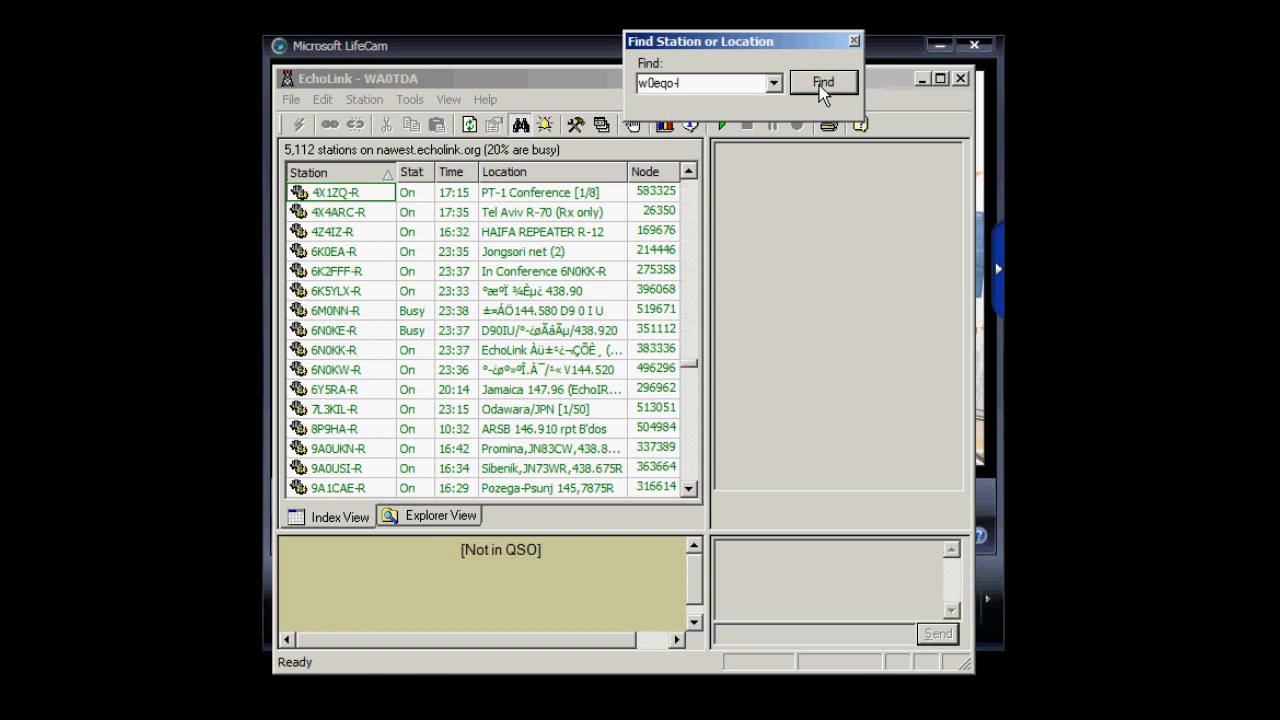
click(822, 82)
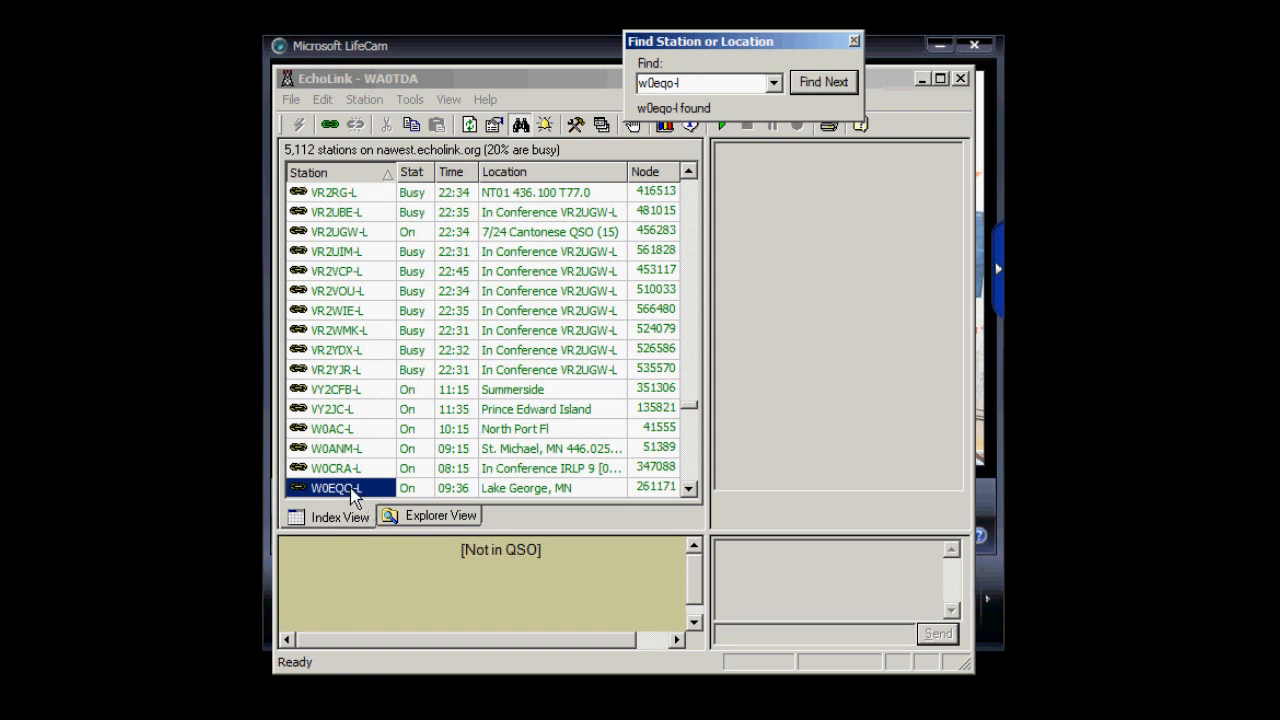
Connect to the W0EQO-L remote base from its station-list entry
right_click(340, 488)
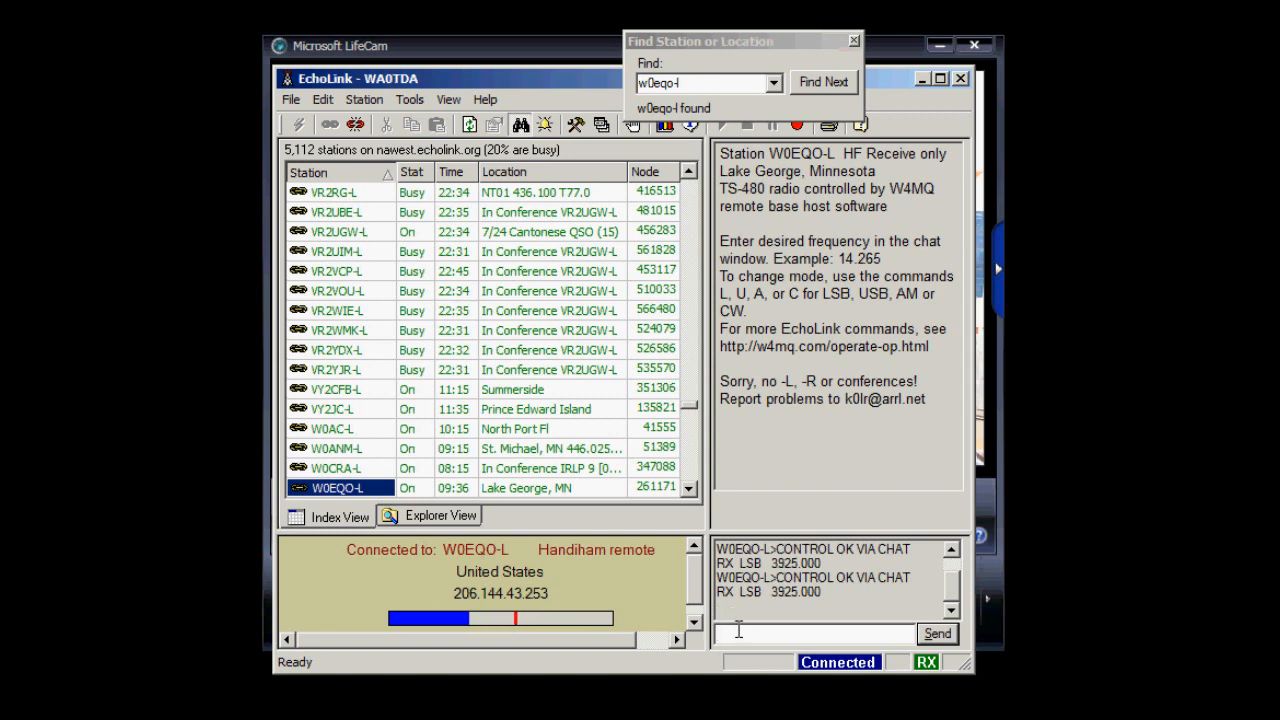
Send chat commands 10 and a to tune the remote radio to 10 MHz AM for WWV
click(810, 632)
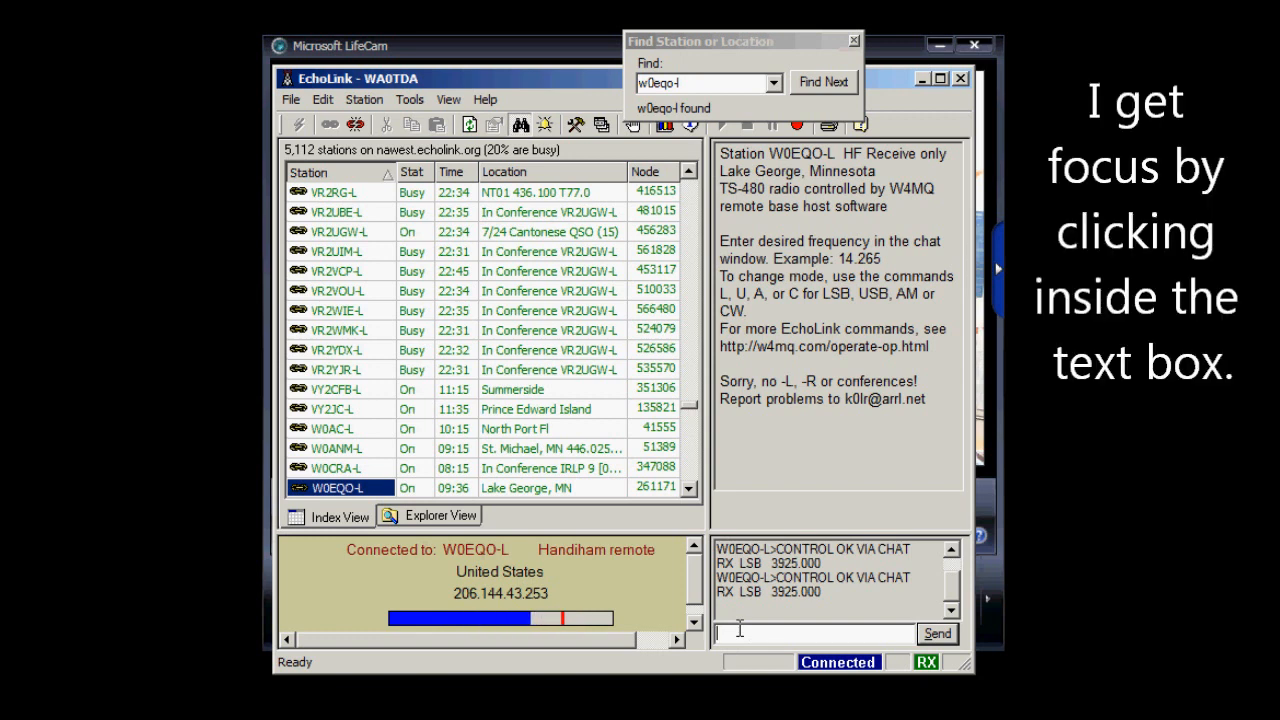
text(10)
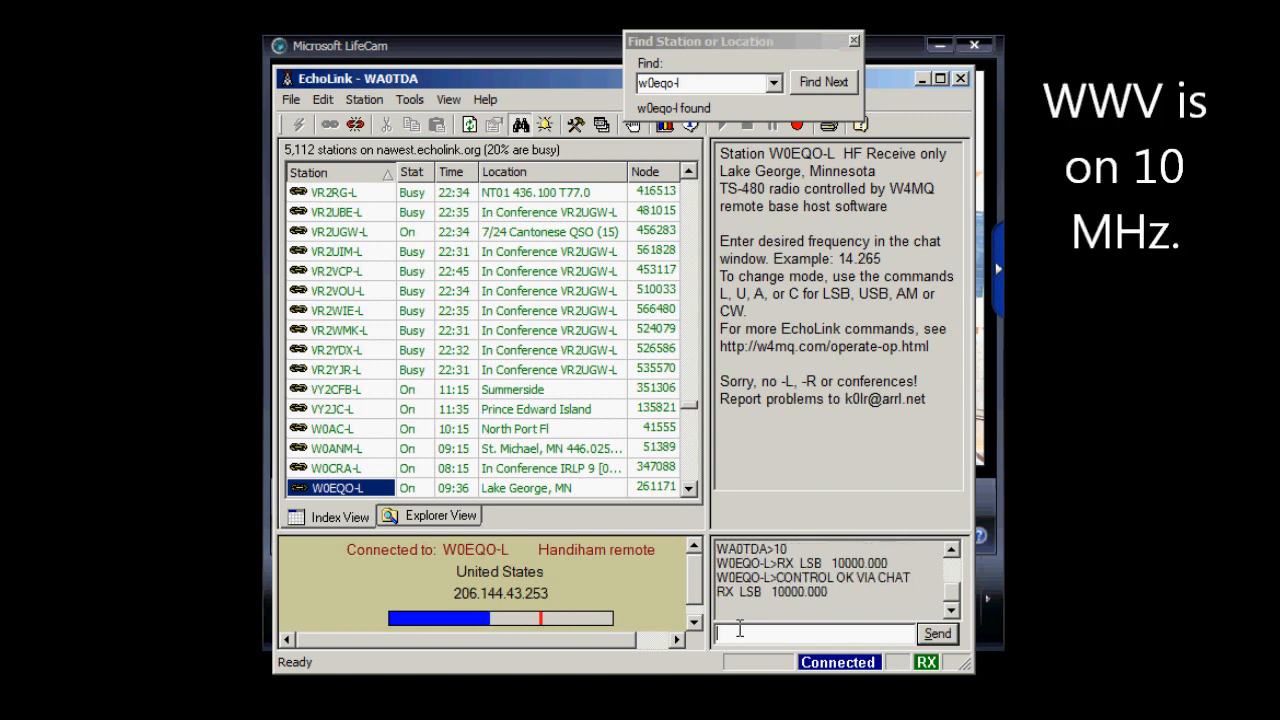
text(a)
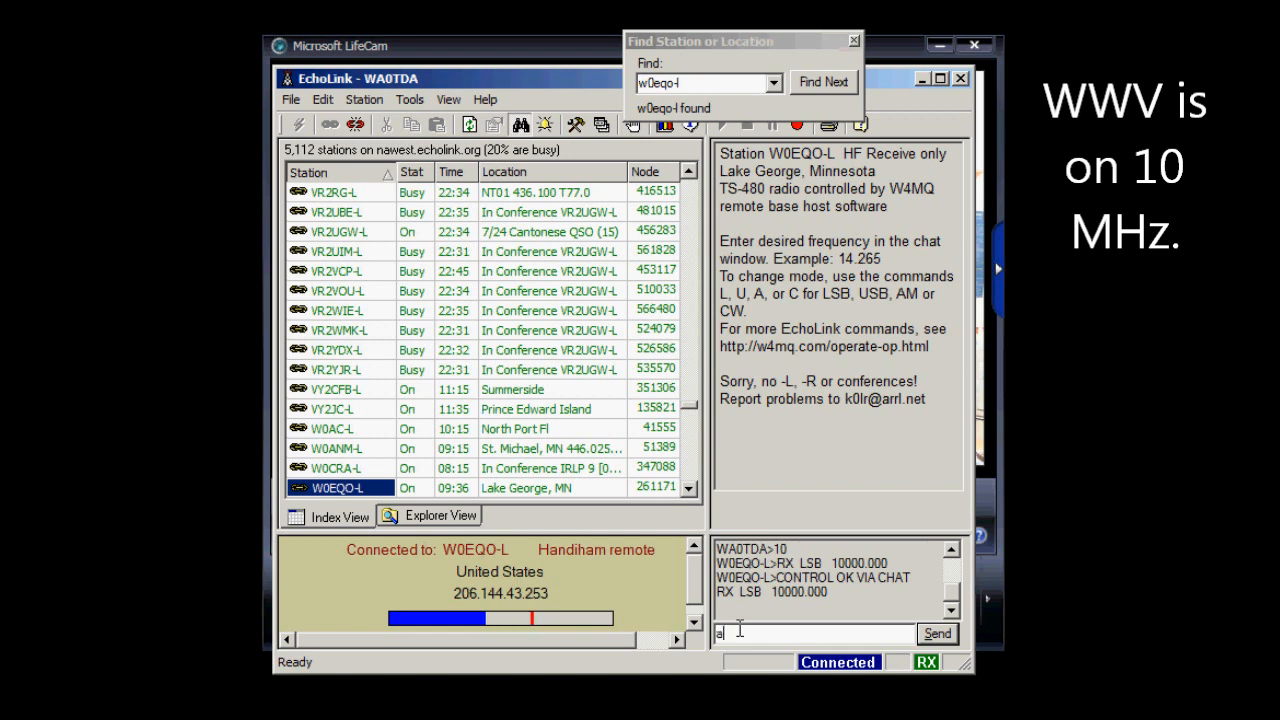
key(enter)
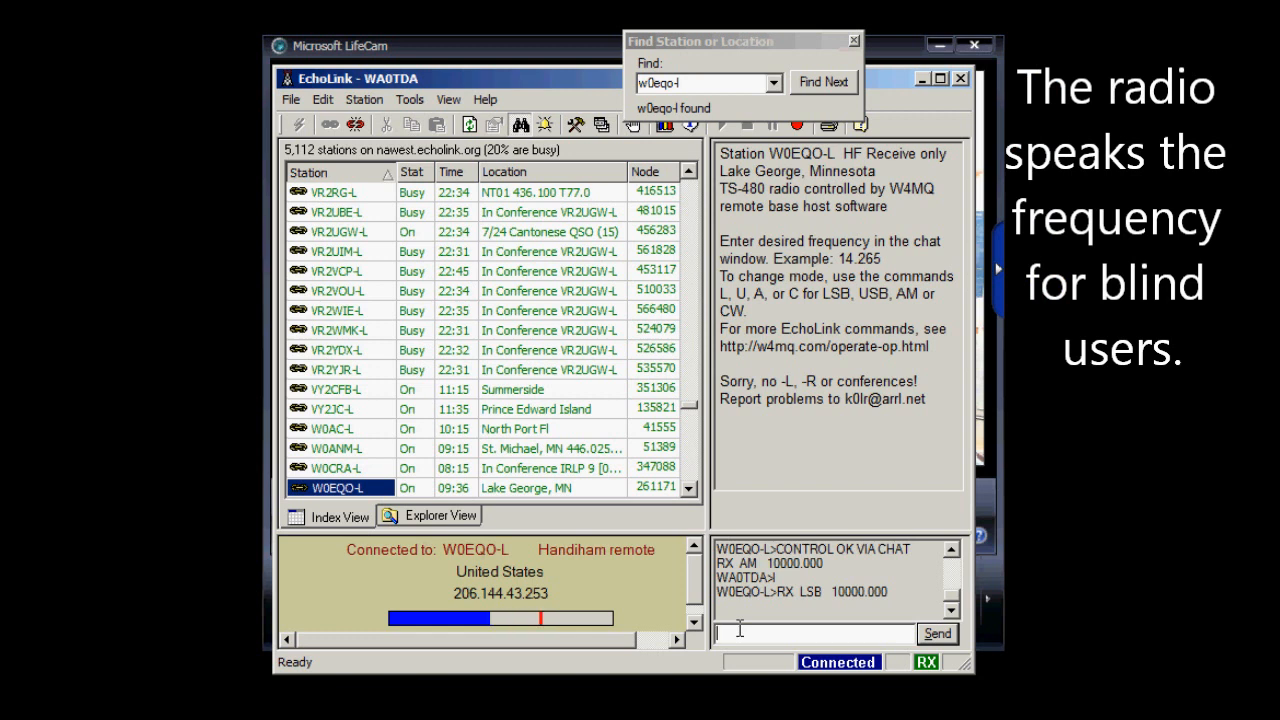
Send the 3.925 chat command to retune the remote radio to 3925 kHz
text(3)
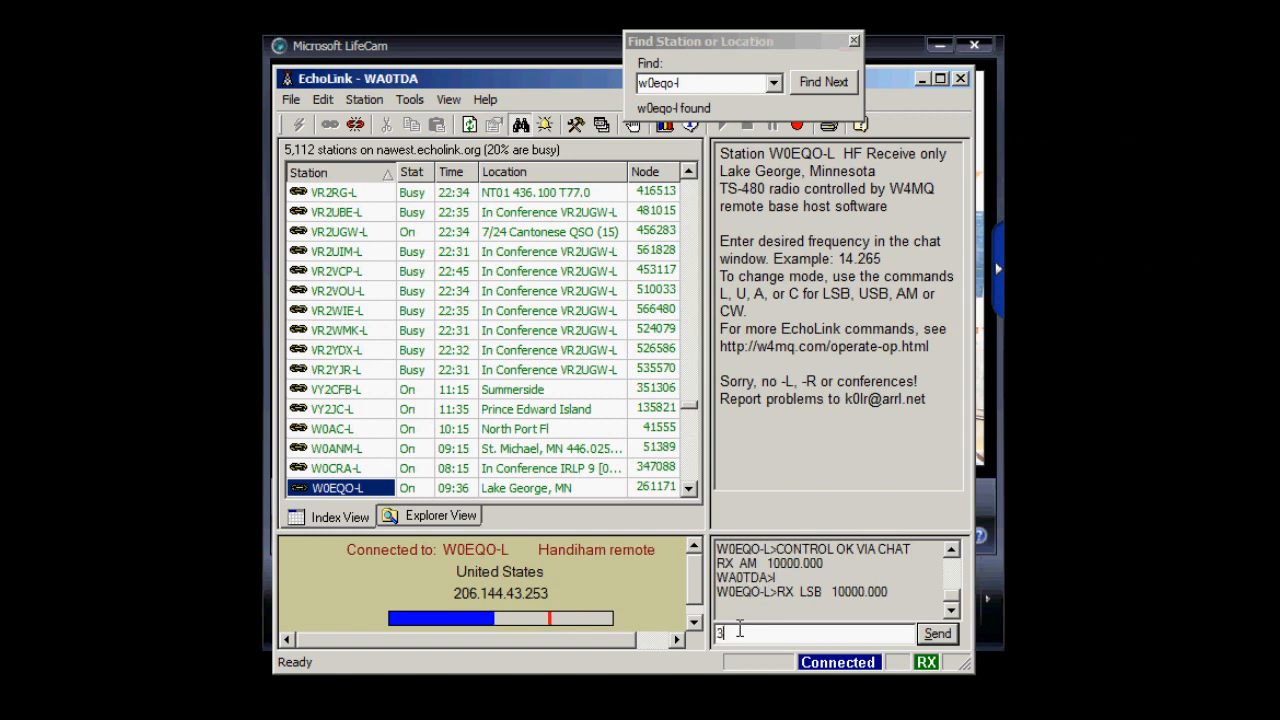
text(.925)
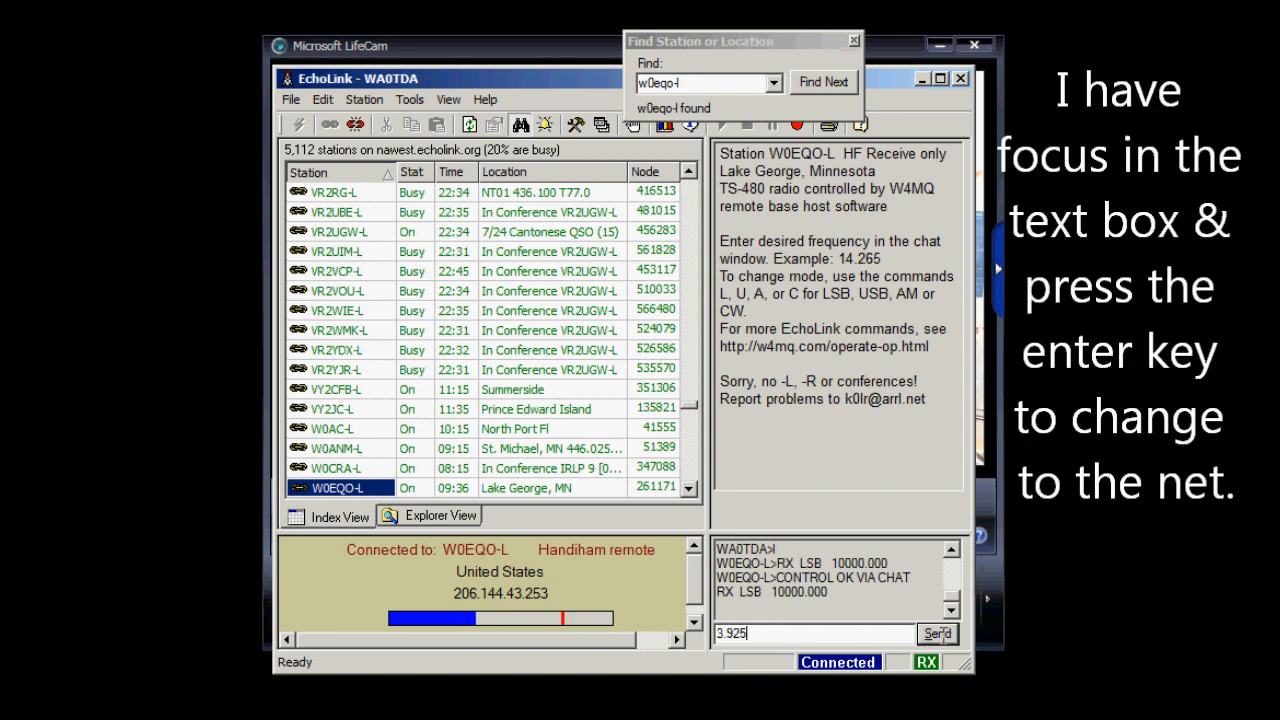
key(enter)
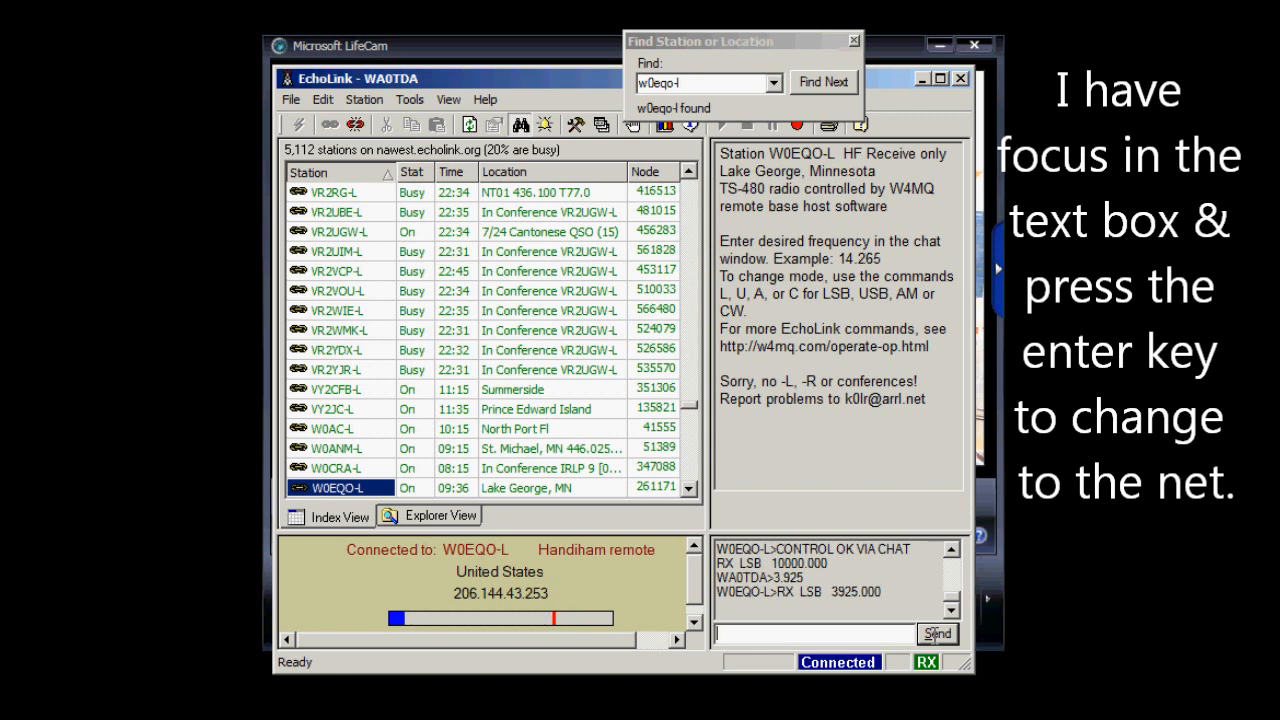
key(enter)
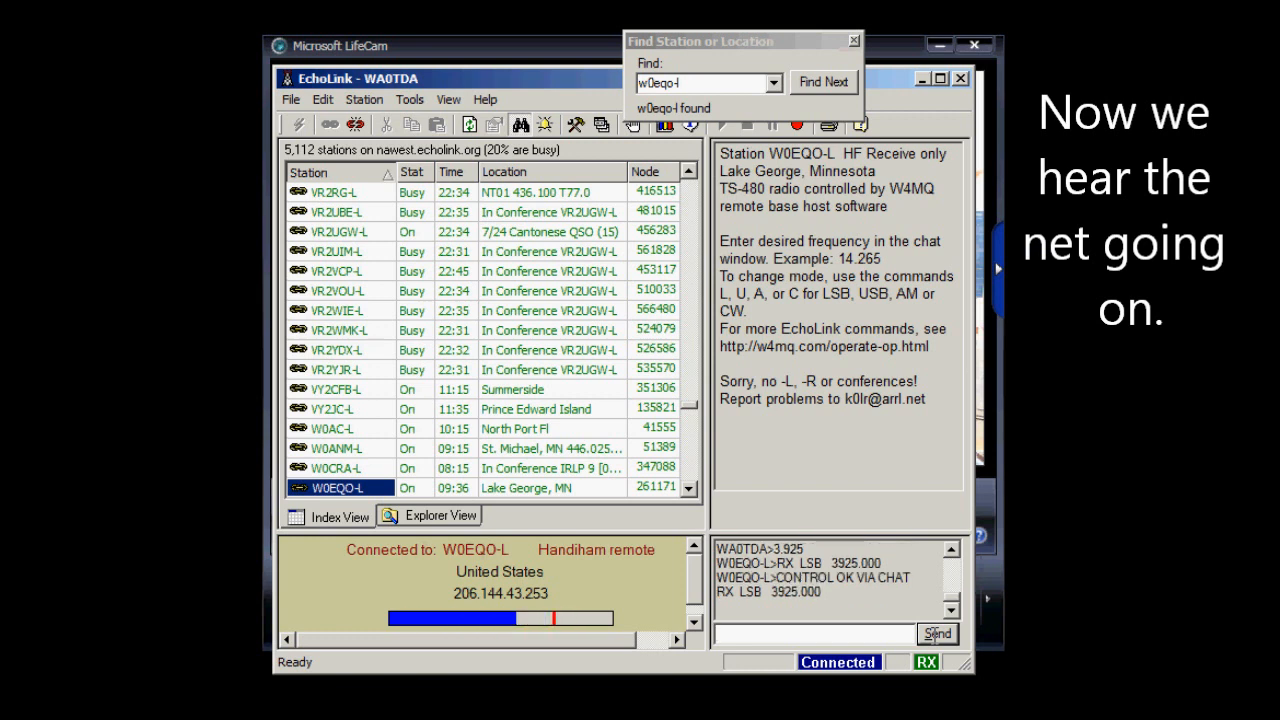
Send u then l commands, leaving the remote radio on LSB at 3925 kHz
text(u)
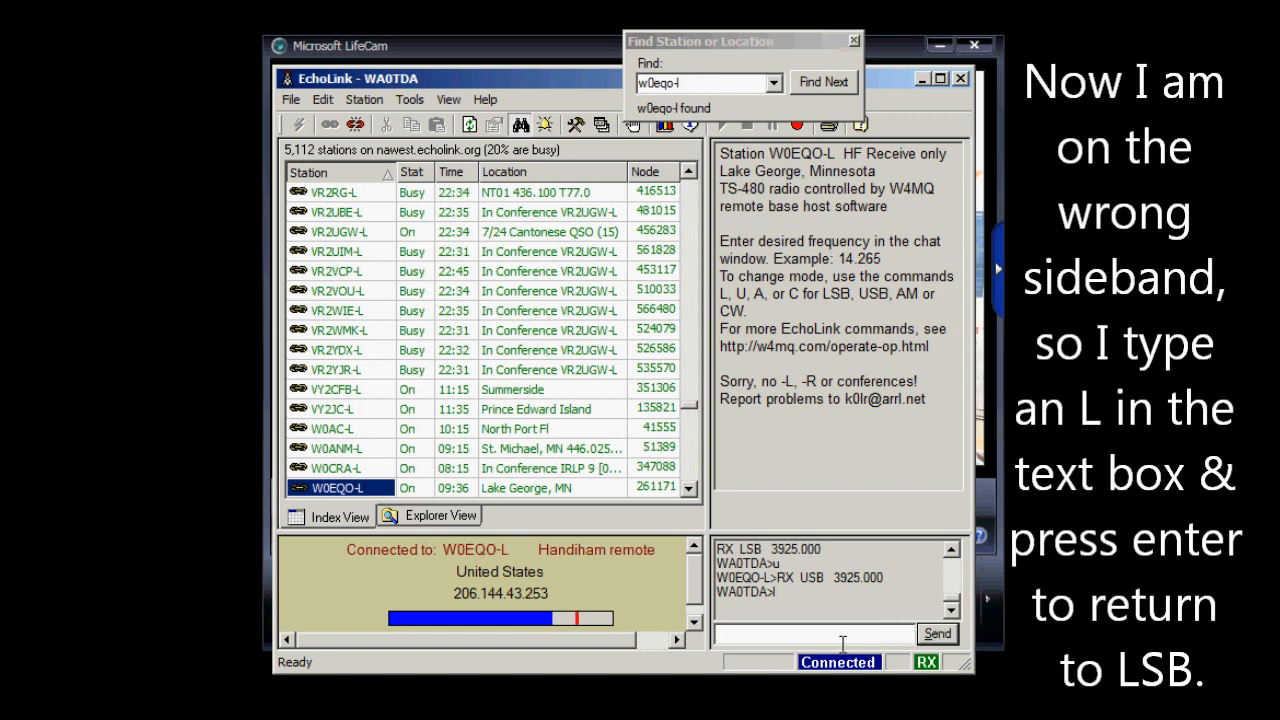
text(l)
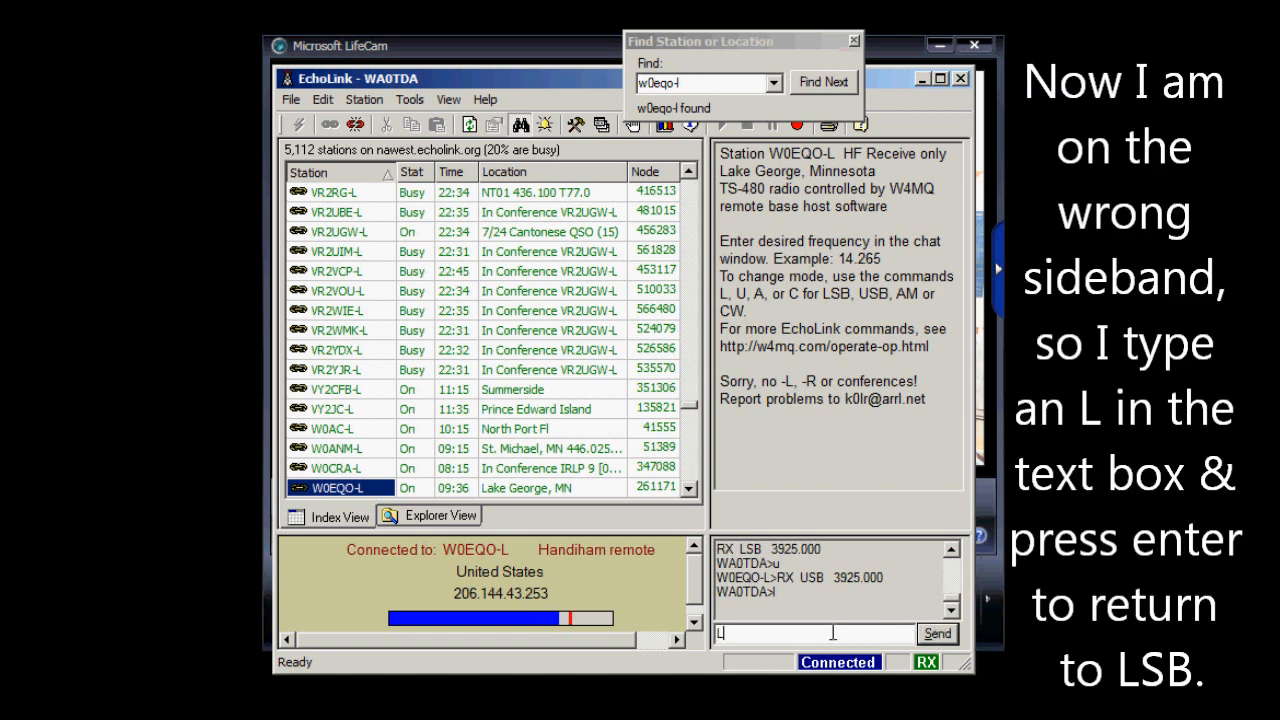
key(enter)
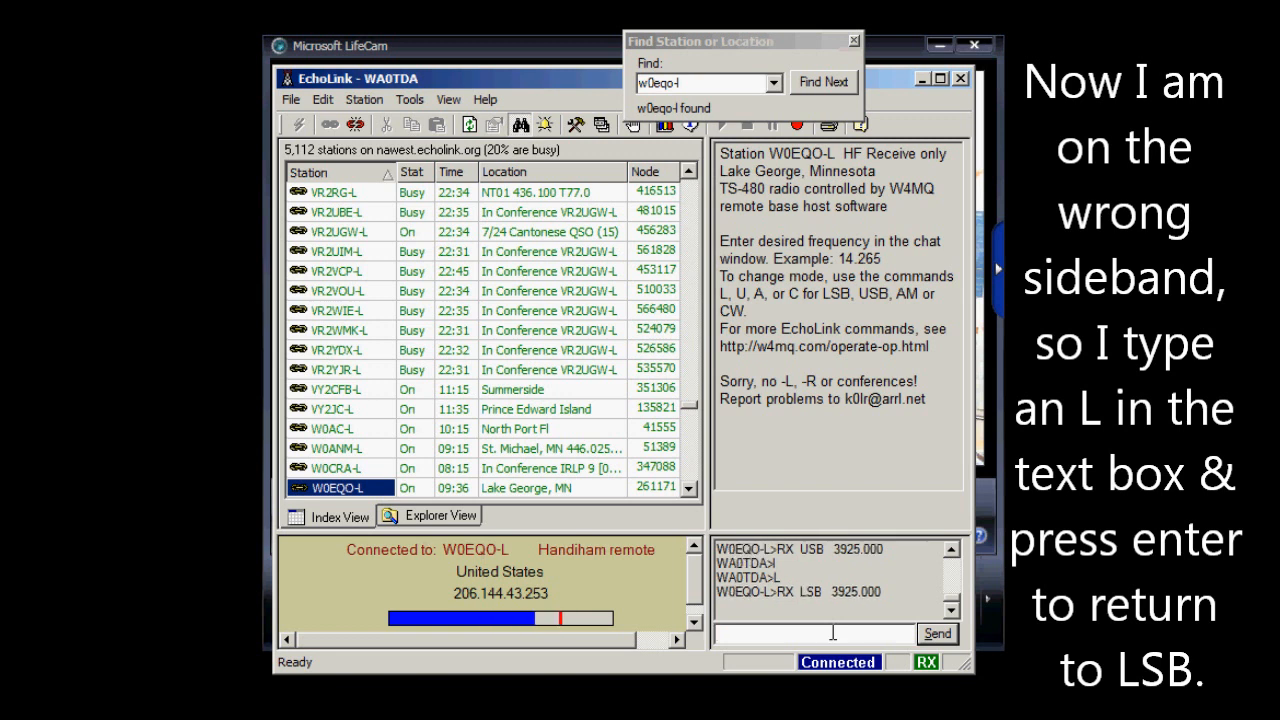